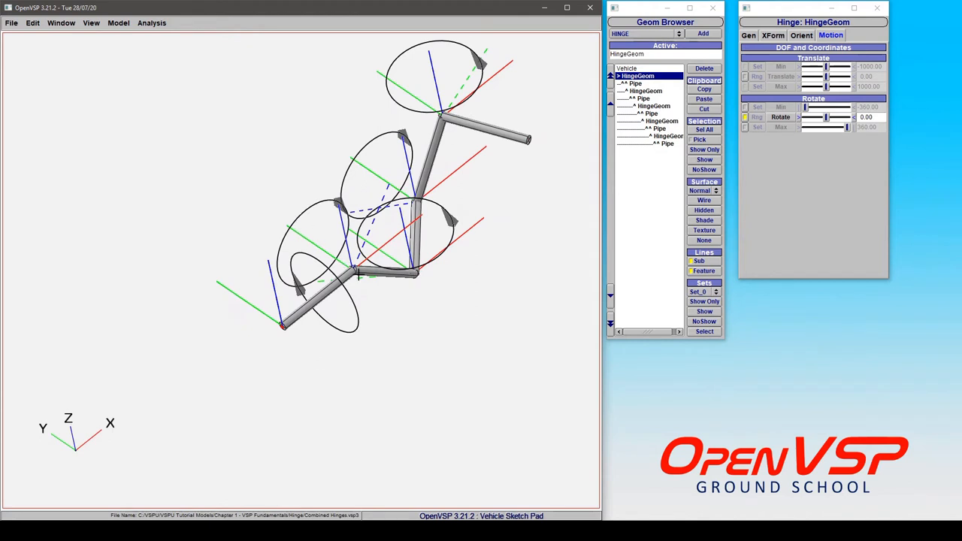
mouse_move(390, 228)
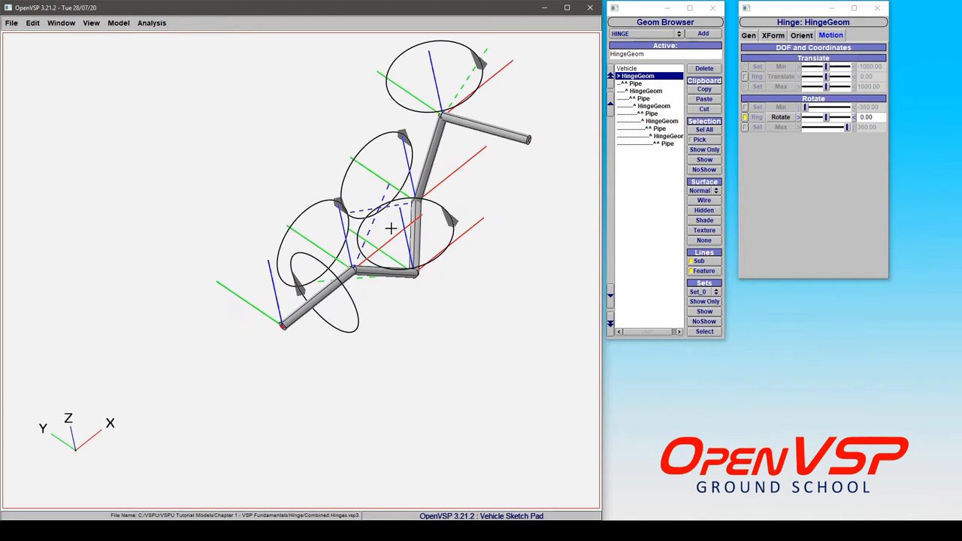
Swing the hinged pipe arms of the combined model into a new pose
drag(390, 229, 364, 277)
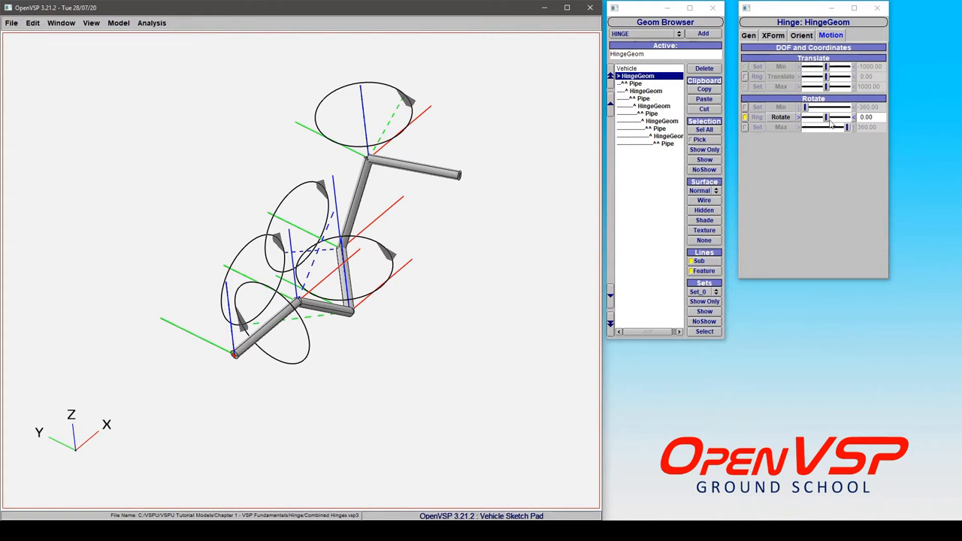
Nudge the top hinge's Rotate value away from zero and return it to 0
drag(814, 117, 830, 117)
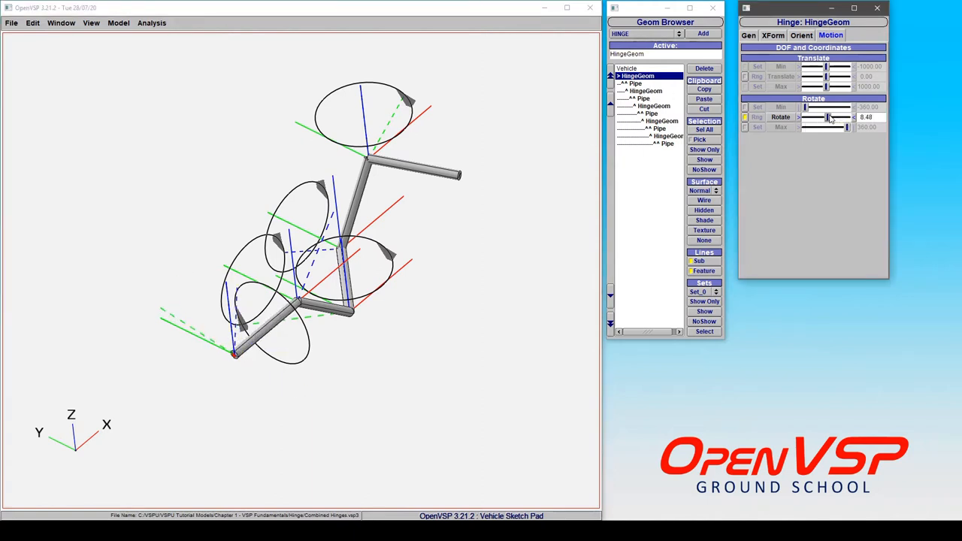
drag(815, 117, 829, 117)
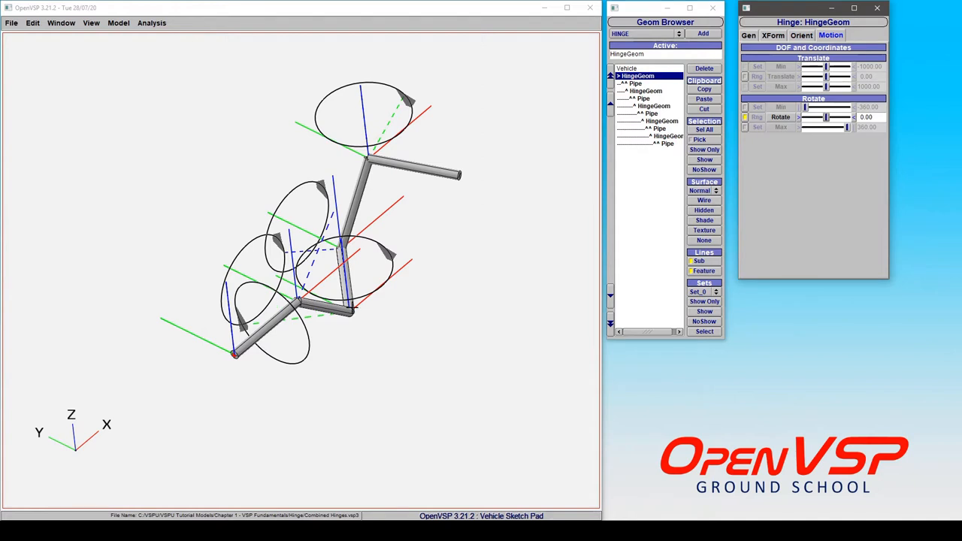
mouse_move(658, 99)
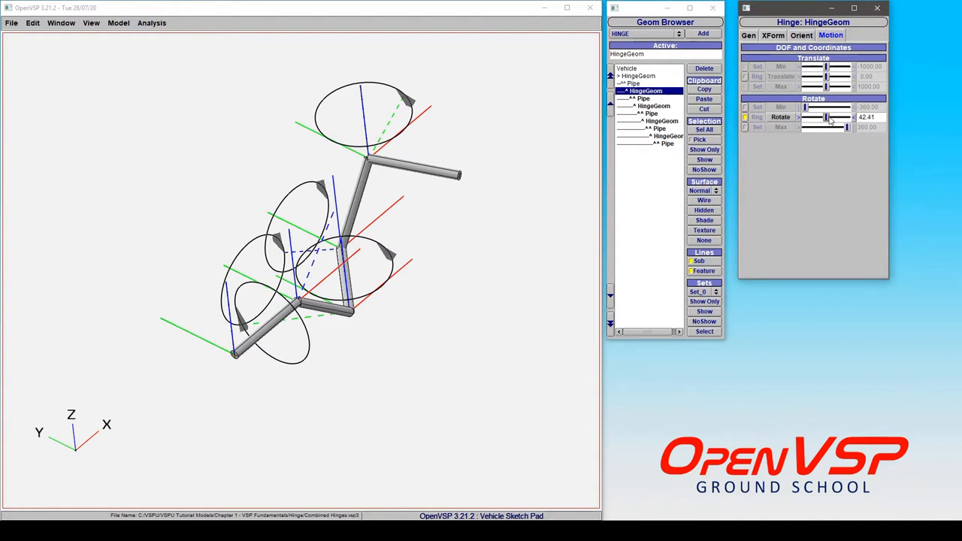
Swing the second hinge wider and narrower, leaving it at 42.41 degrees, then move to the third hinge
drag(827, 118, 833, 117)
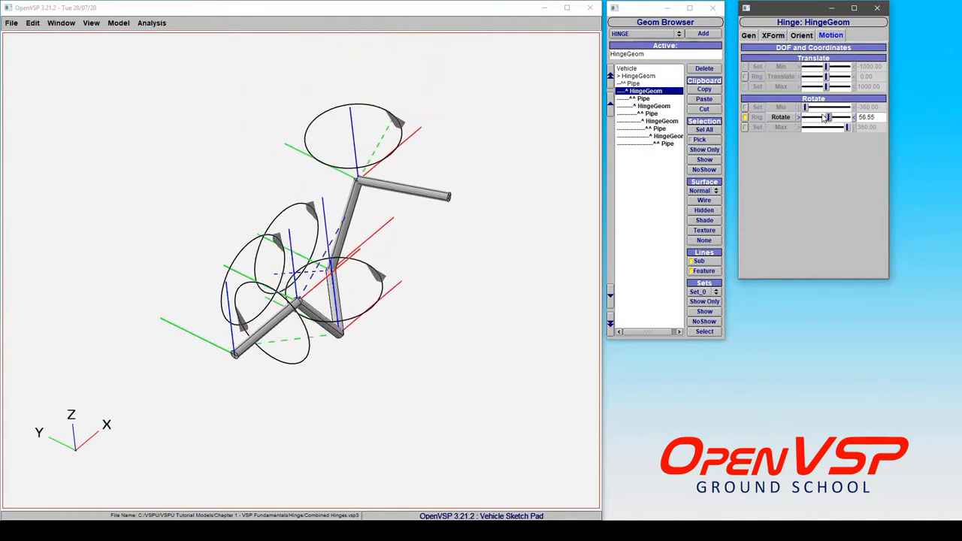
drag(829, 118, 820, 117)
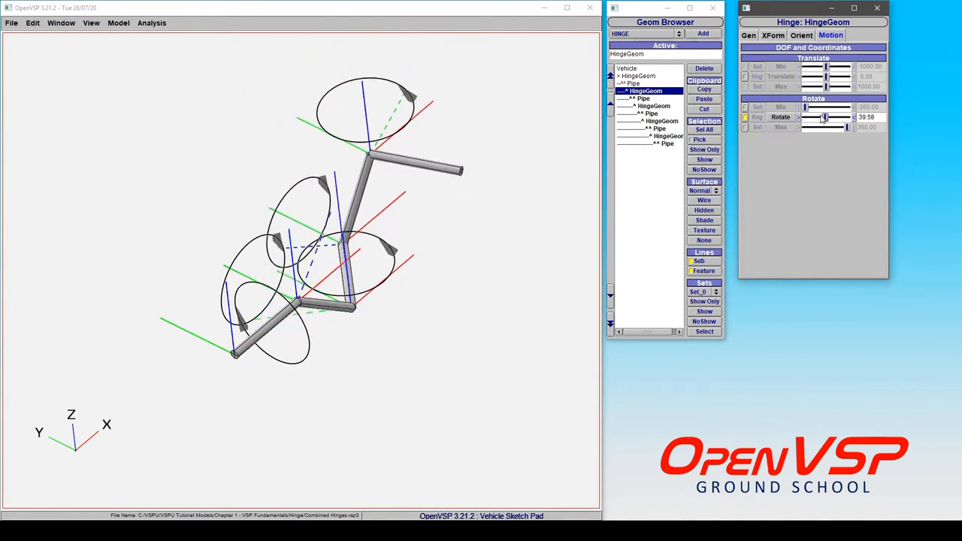
drag(824, 117, 830, 118)
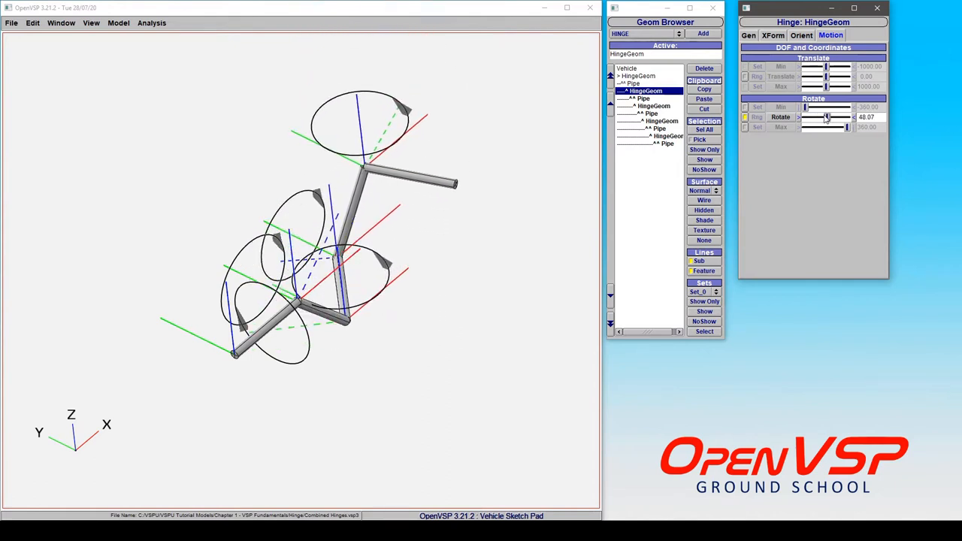
drag(826, 117, 819, 118)
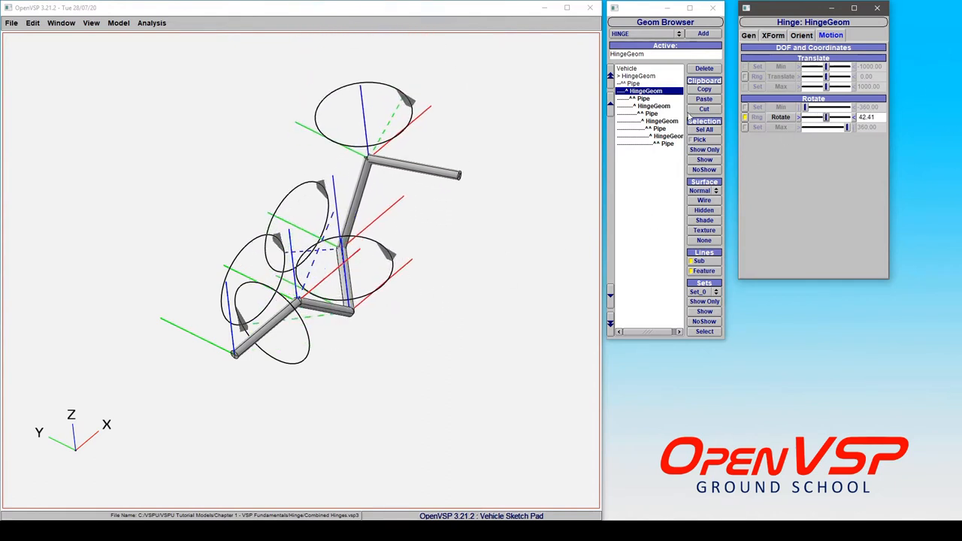
drag(815, 117, 829, 117)
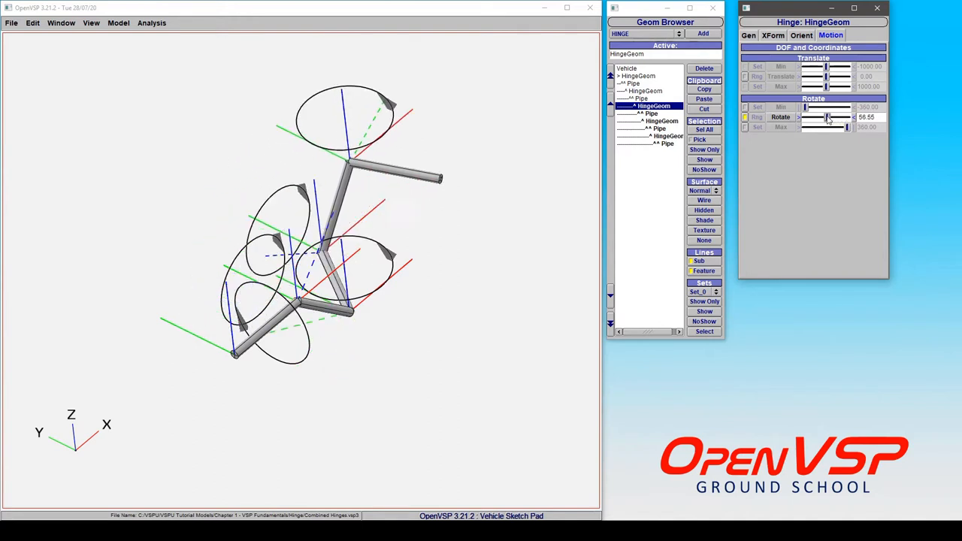
Set the third hinge's Rotate value to about 53.72 degrees, tilting the upper pipe arm
drag(834, 117, 823, 118)
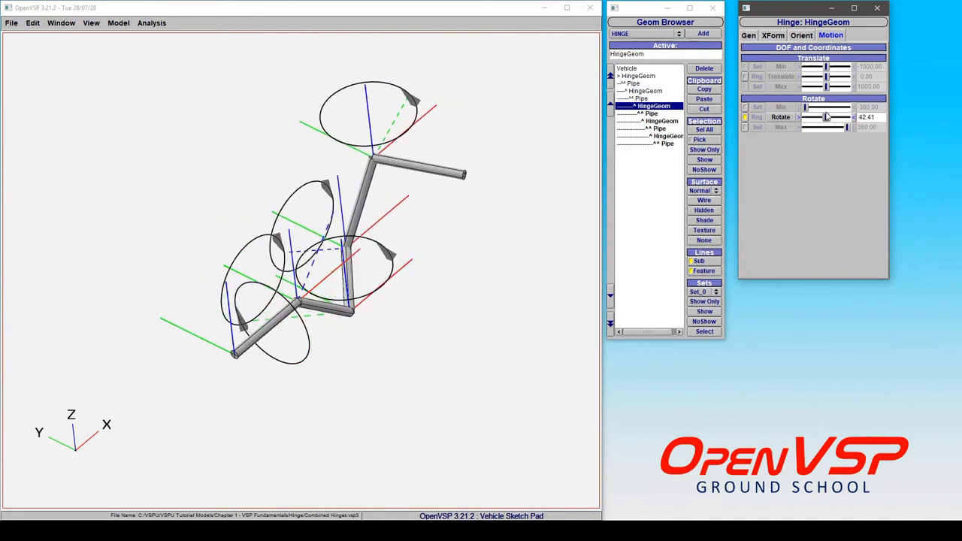
drag(819, 117, 827, 117)
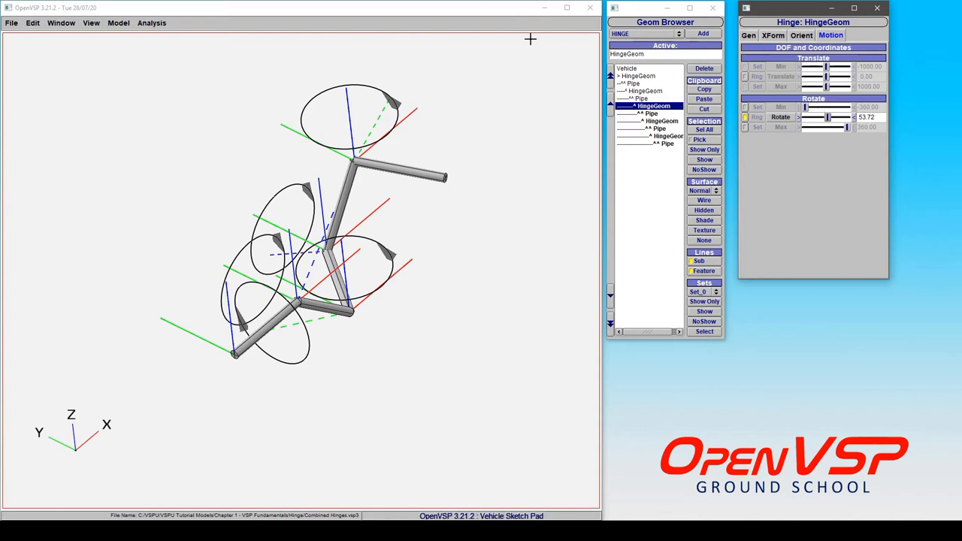
Load Six-Level Linked Hinges.vsp3, replacing the combined hinge model
click(12, 23)
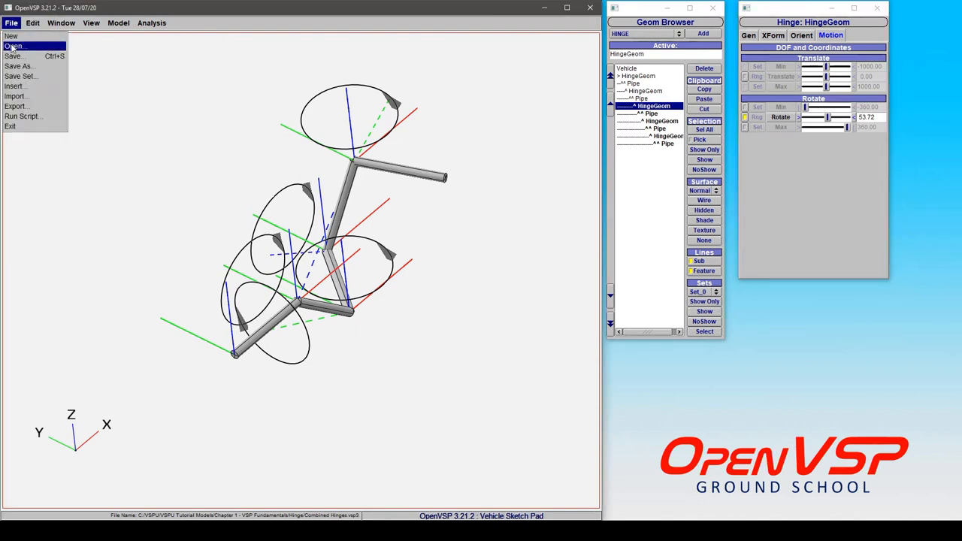
click(14, 45)
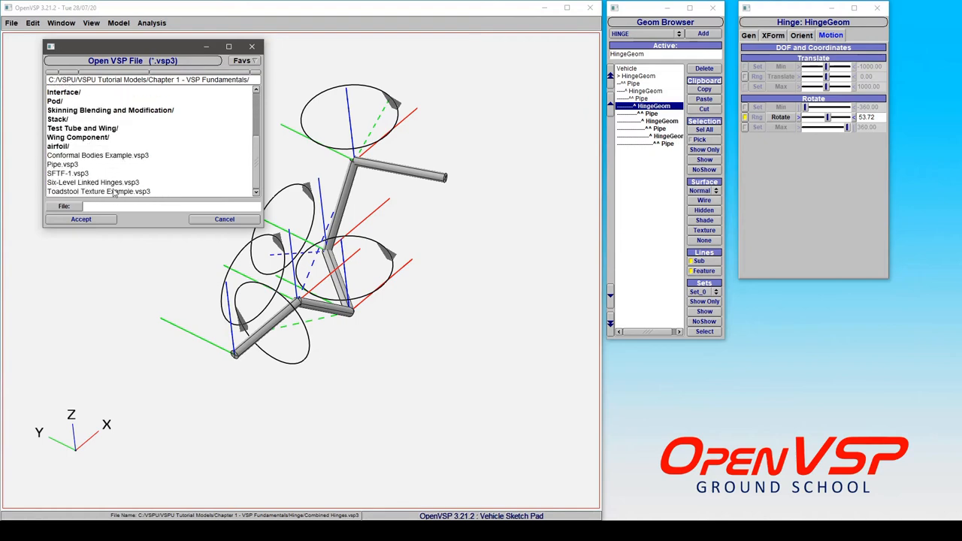
click(93, 182)
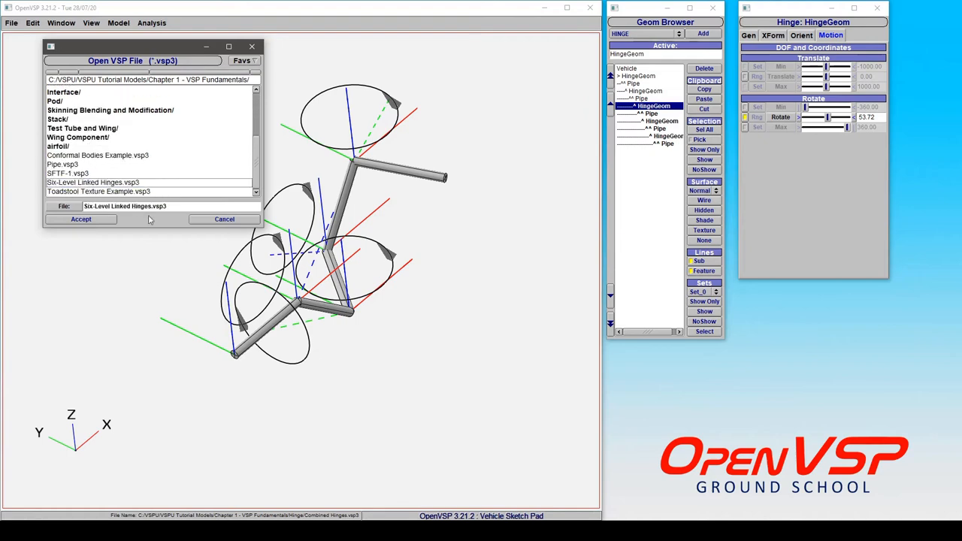
click(82, 219)
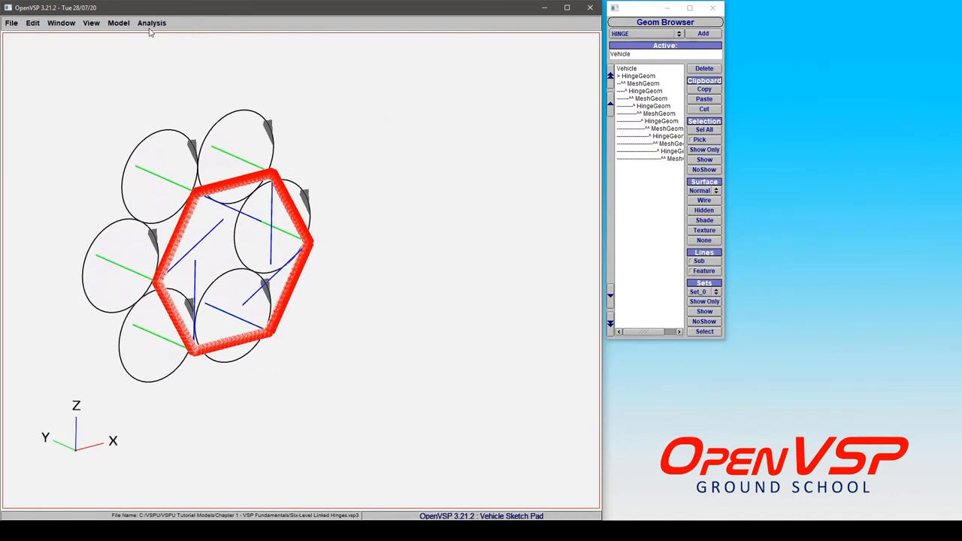
Show the User Parms window with HingeFrac at 0.000 in the Default Group
click(117, 22)
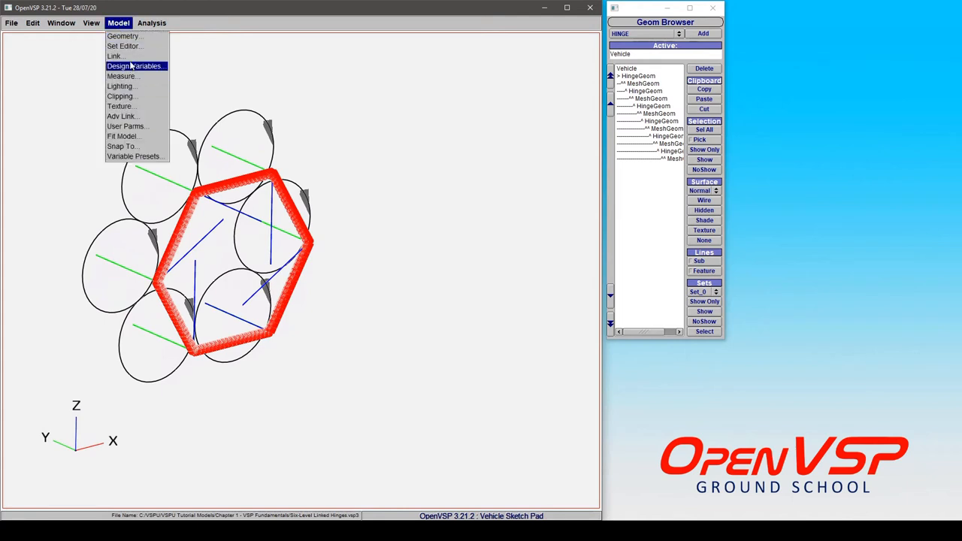
click(126, 126)
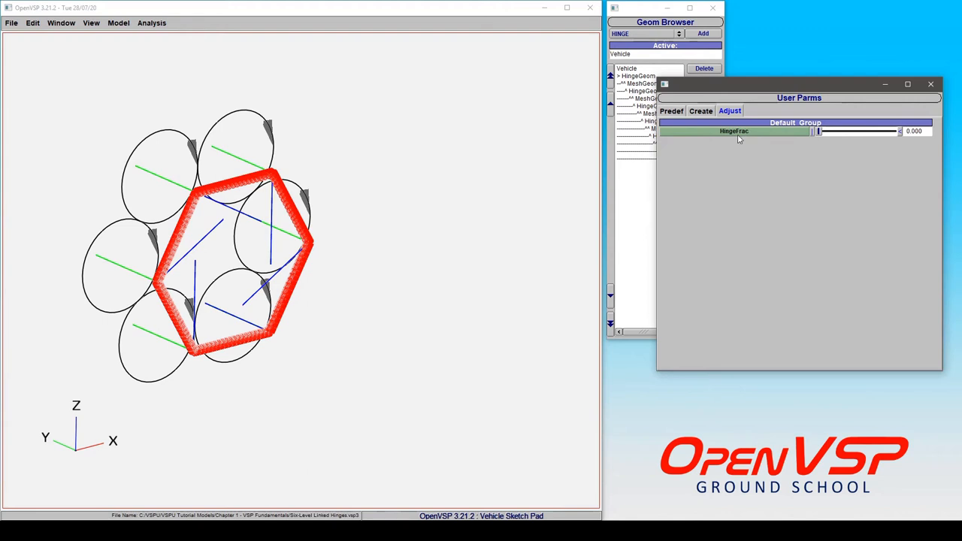
mouse_move(249, 191)
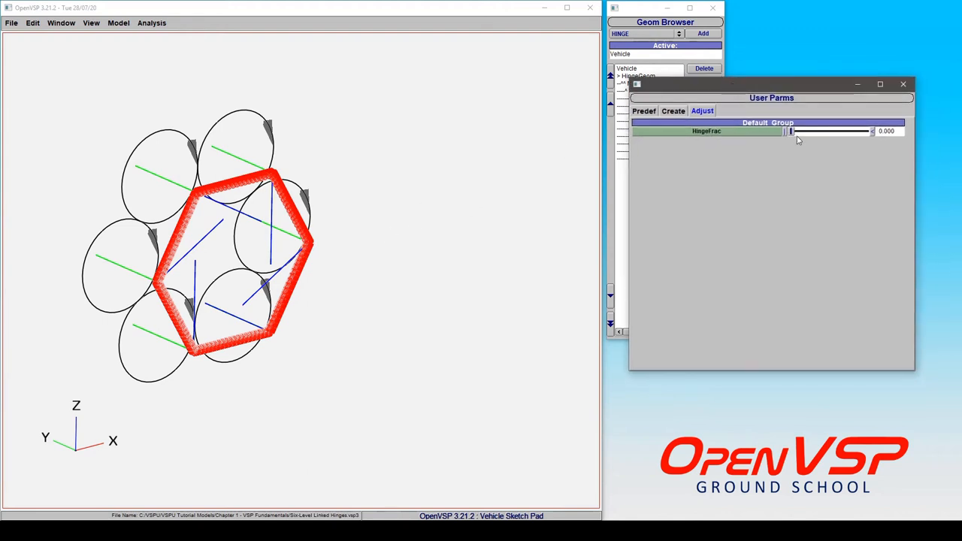
drag(791, 131, 795, 131)
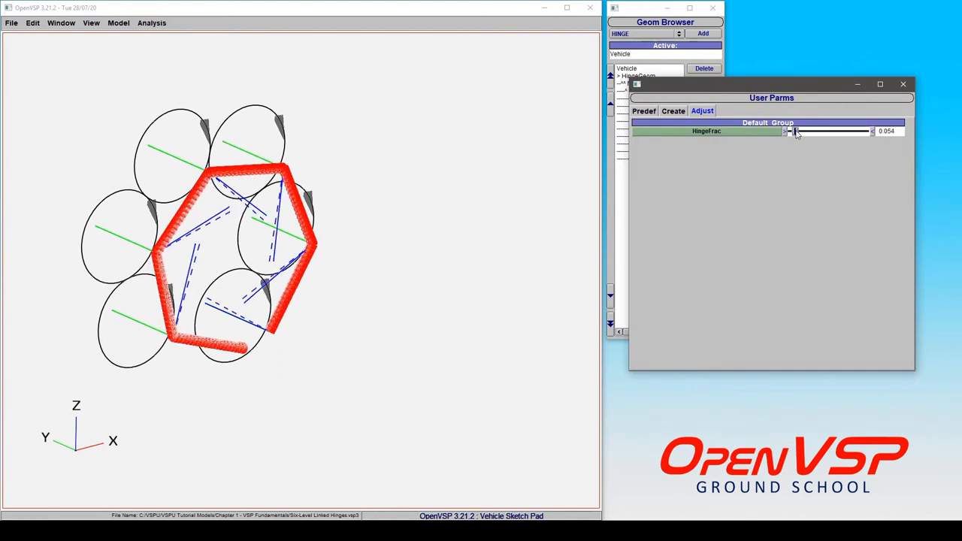
drag(794, 131, 819, 130)
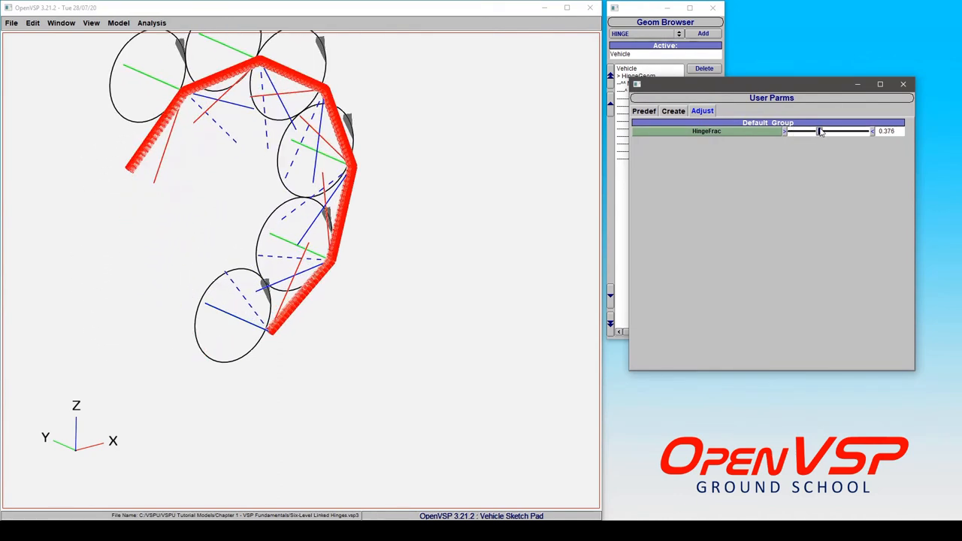
drag(817, 131, 850, 130)
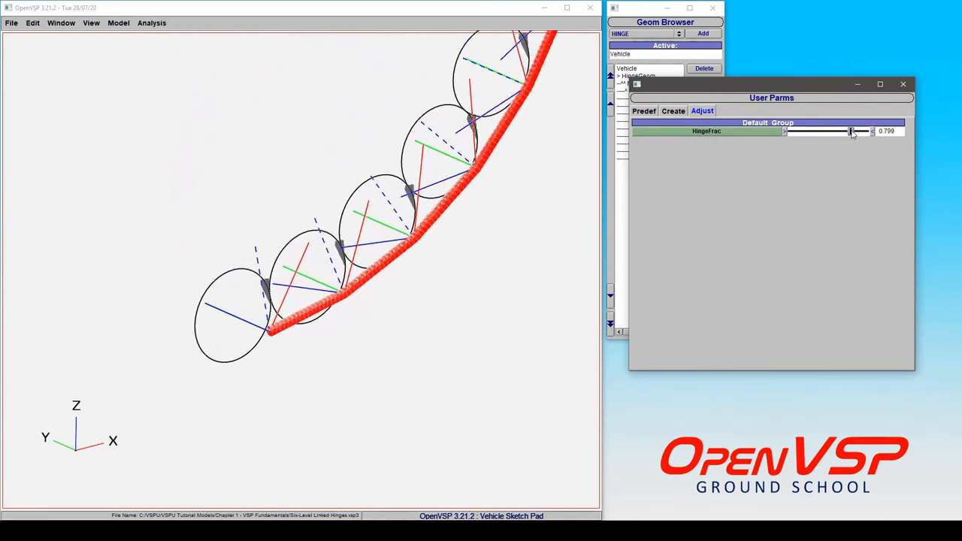
drag(850, 130, 859, 131)
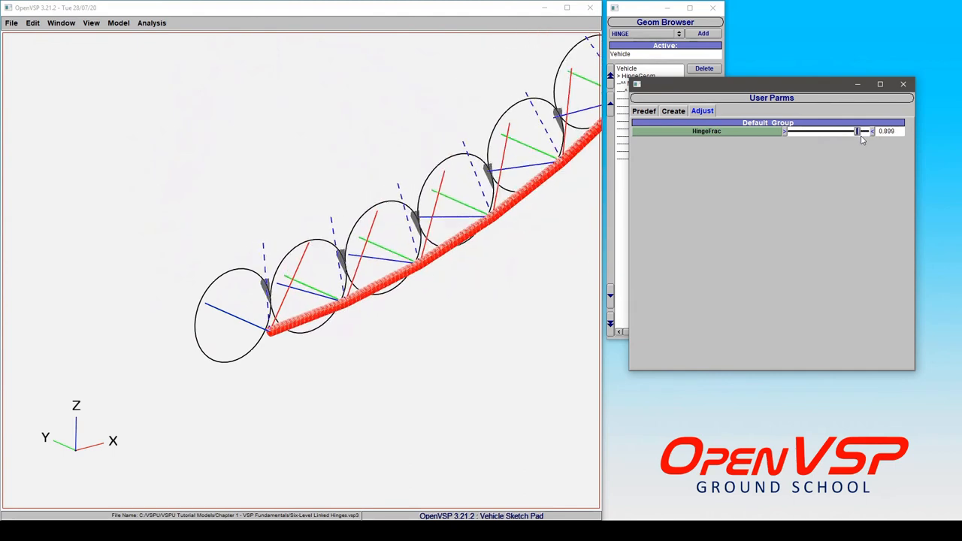
drag(856, 131, 797, 131)
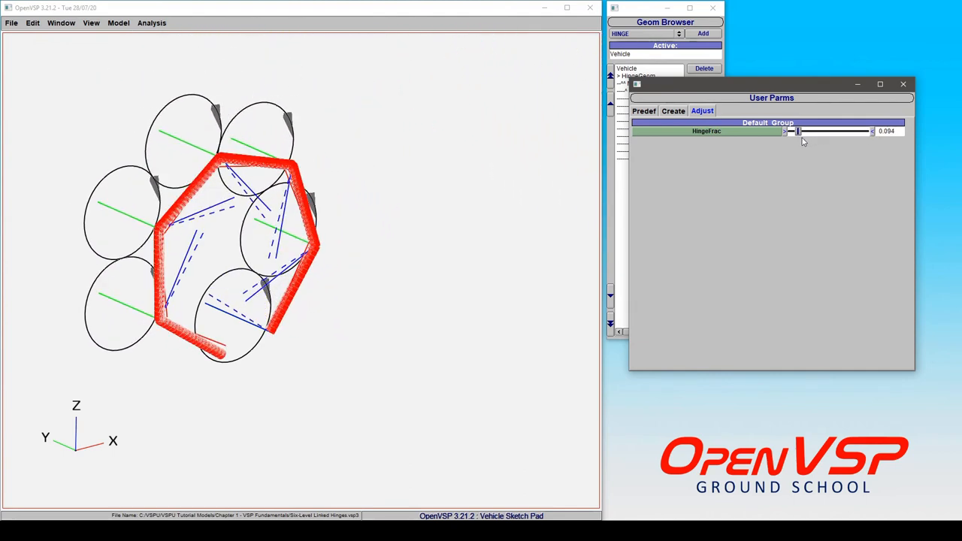
drag(798, 131, 868, 130)
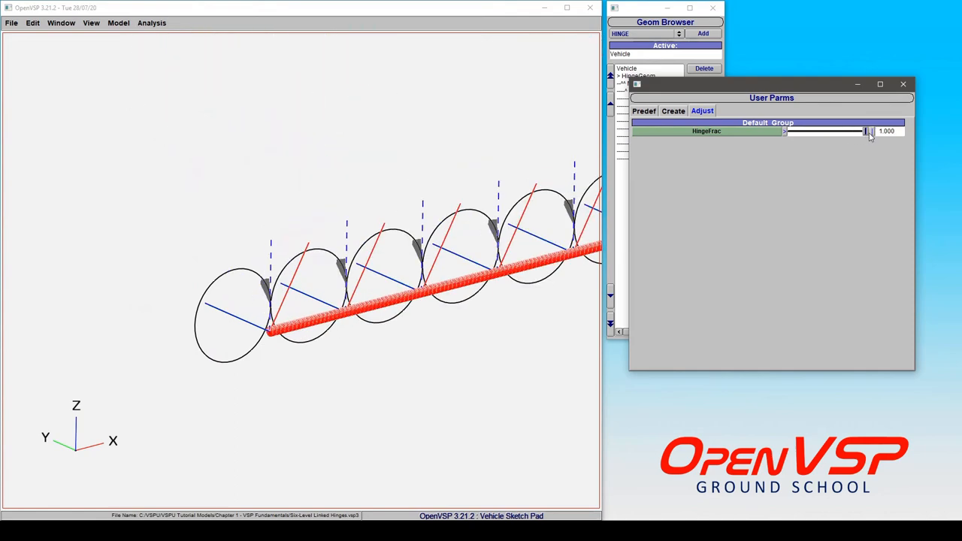
drag(866, 131, 813, 130)
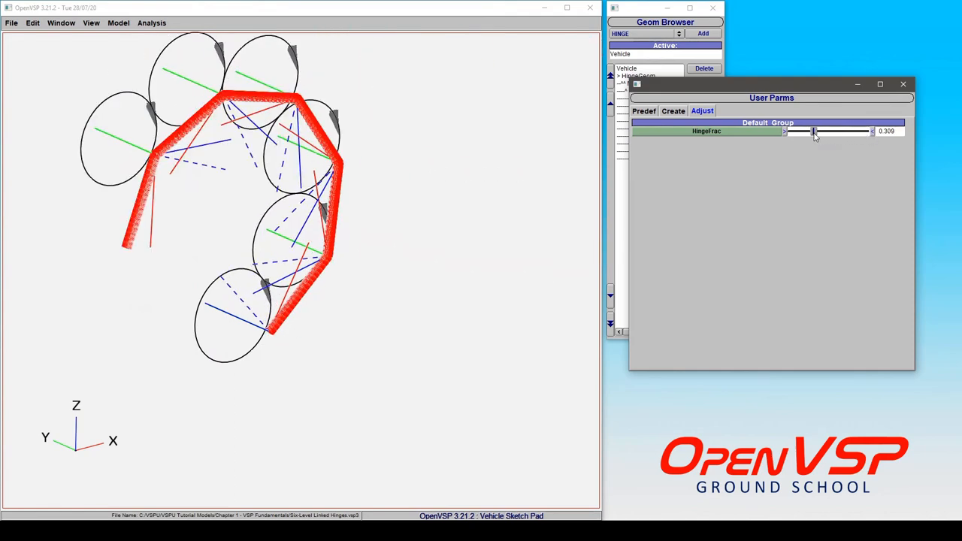
drag(813, 131, 844, 131)
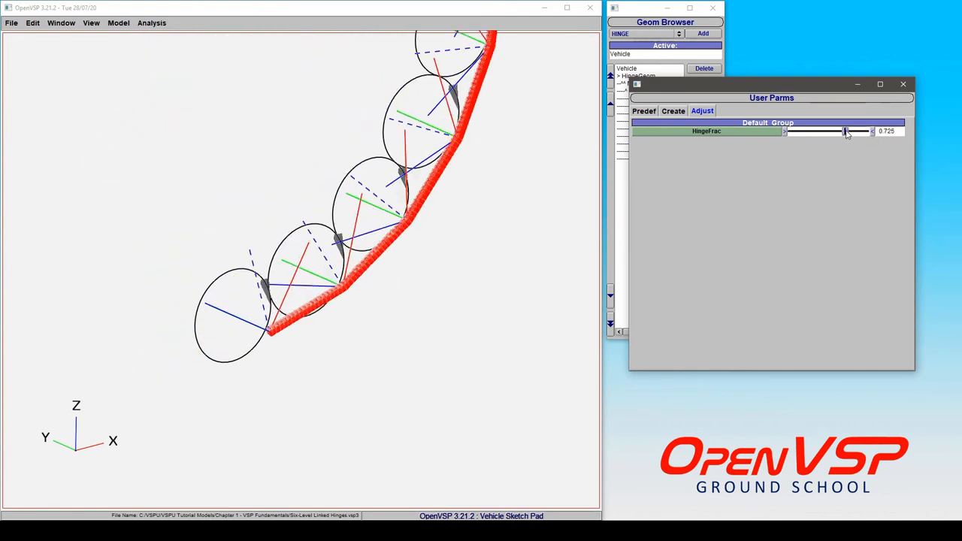
drag(845, 131, 805, 131)
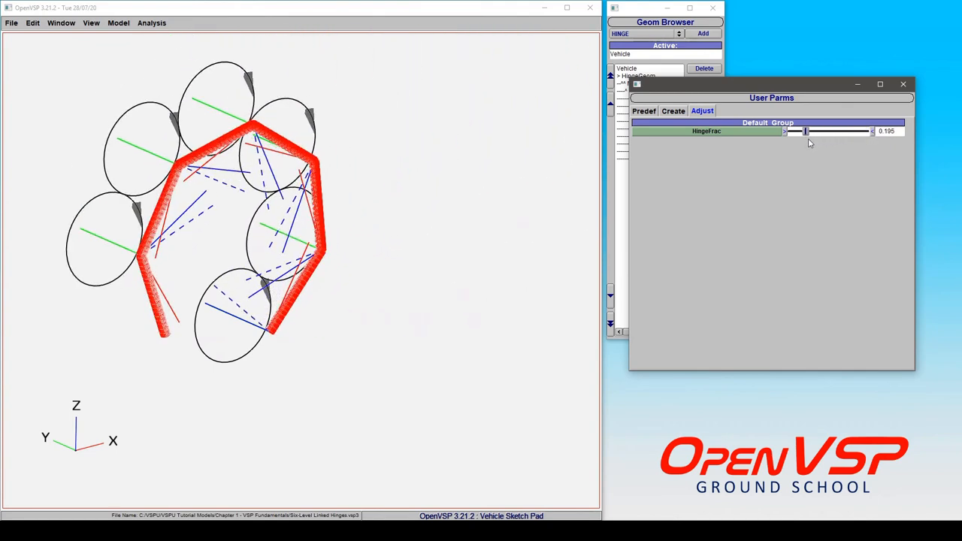
drag(805, 130, 799, 131)
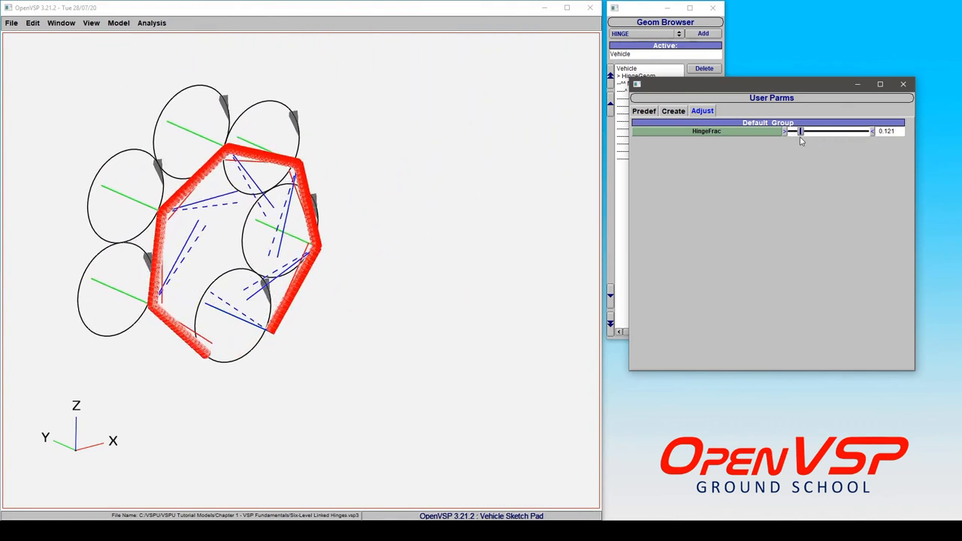
drag(799, 130, 869, 131)
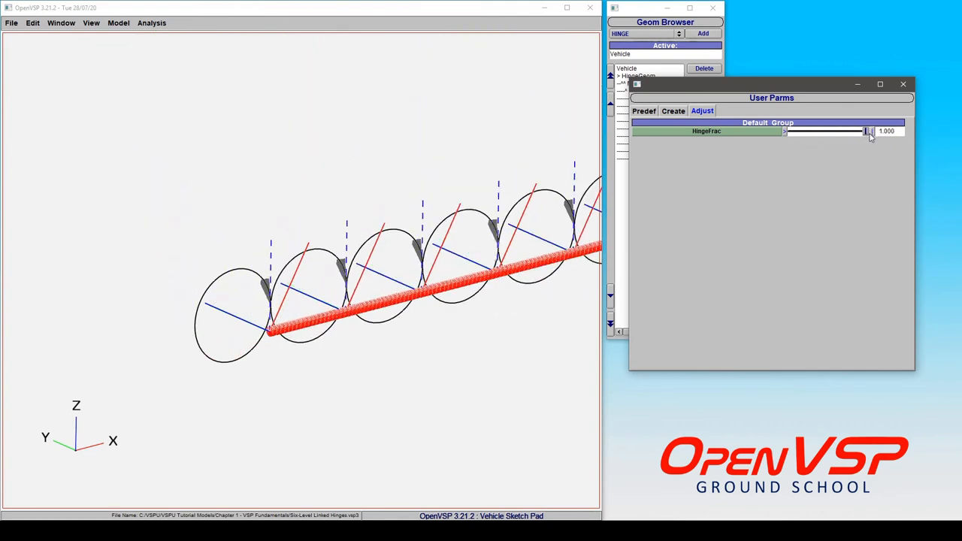
drag(864, 131, 787, 130)
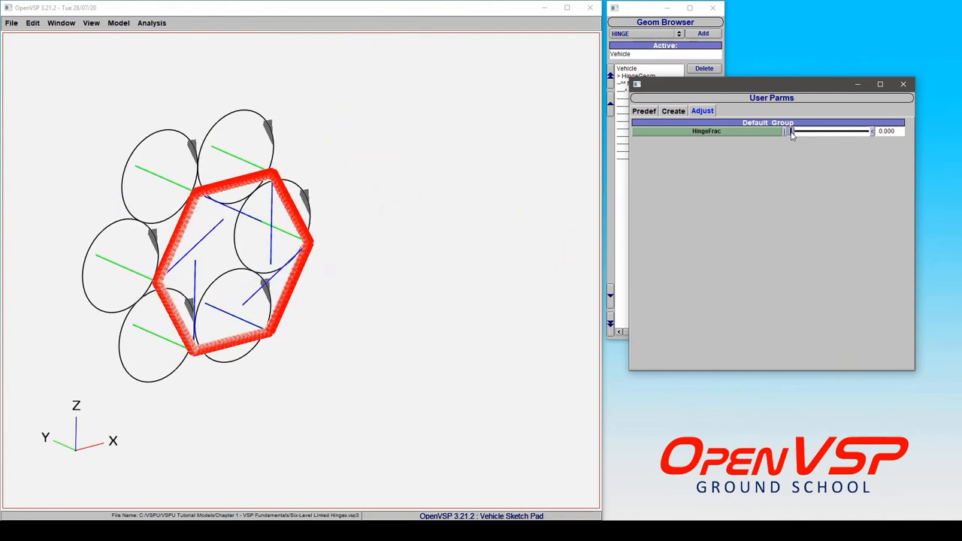
drag(789, 131, 826, 130)
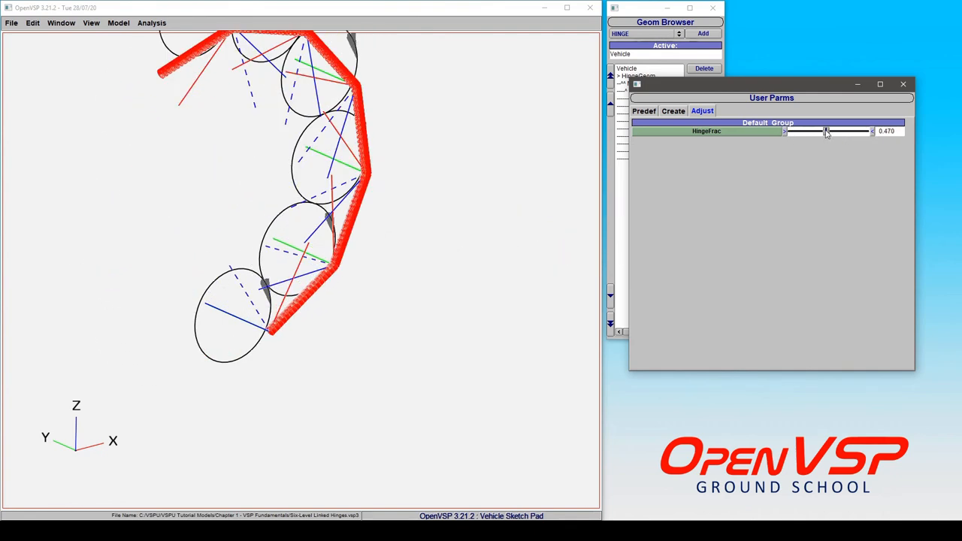
drag(826, 130, 868, 130)
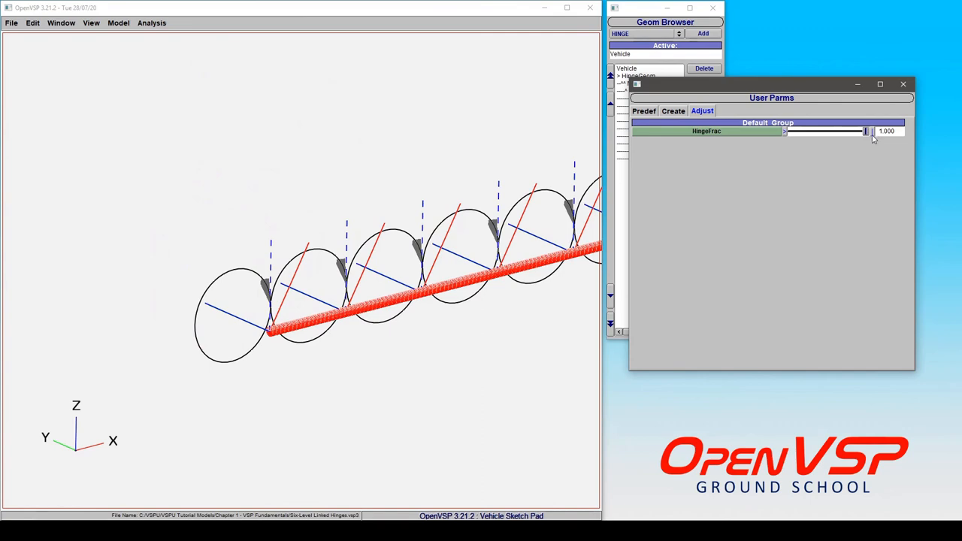
drag(864, 131, 826, 131)
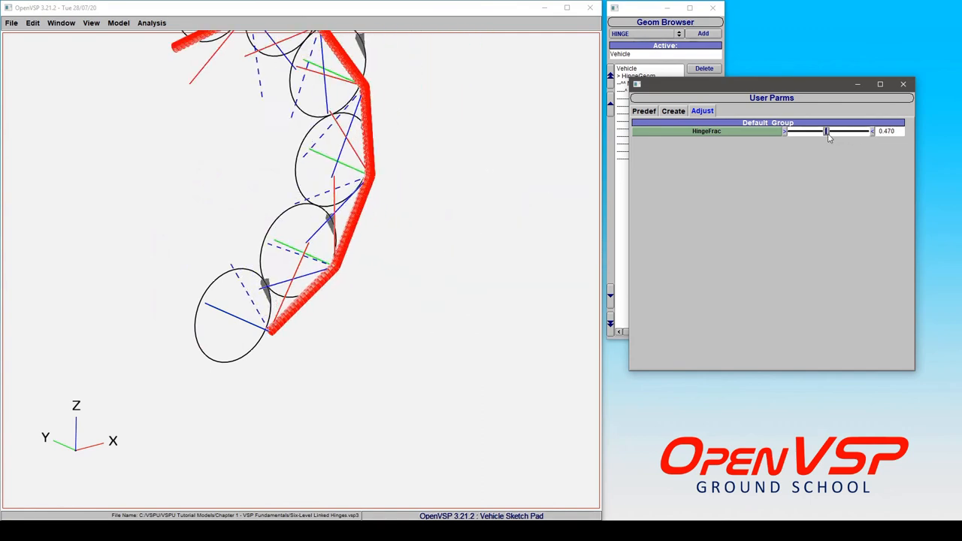
drag(826, 131, 788, 131)
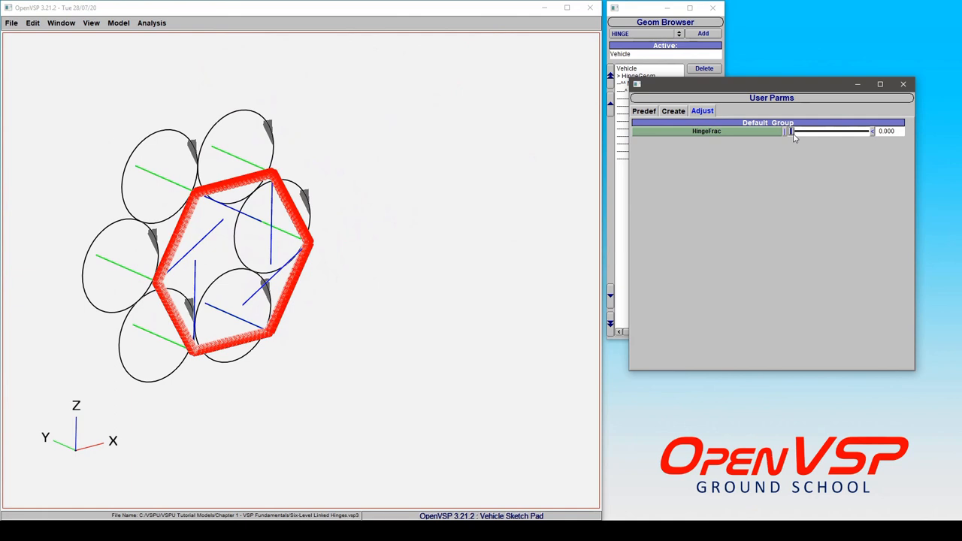
mouse_move(781, 141)
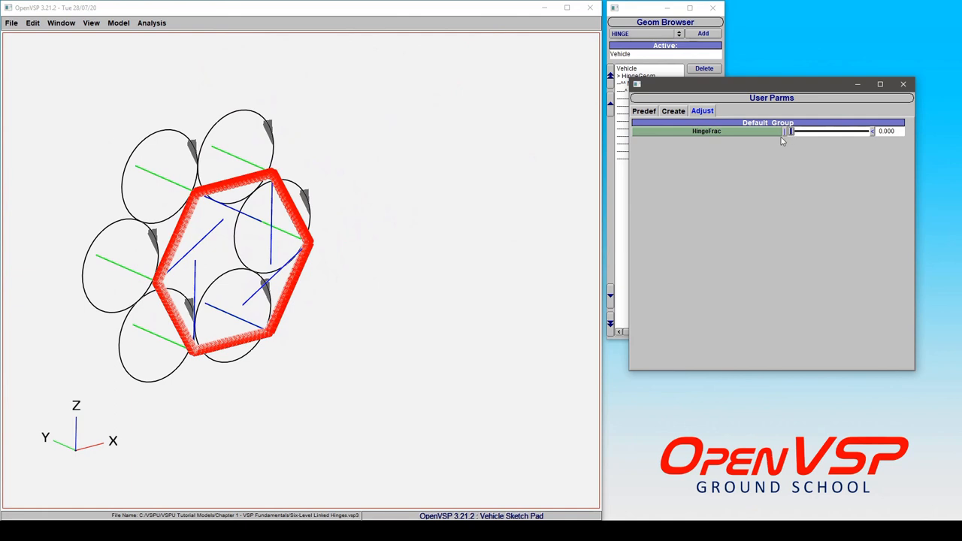